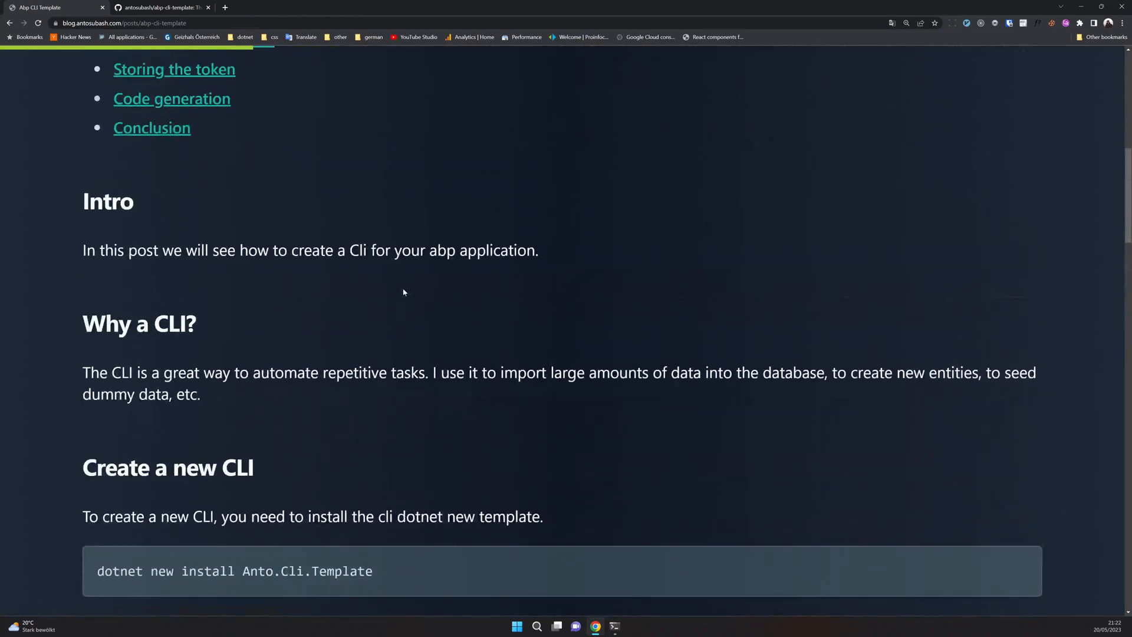
scroll(down, 3)
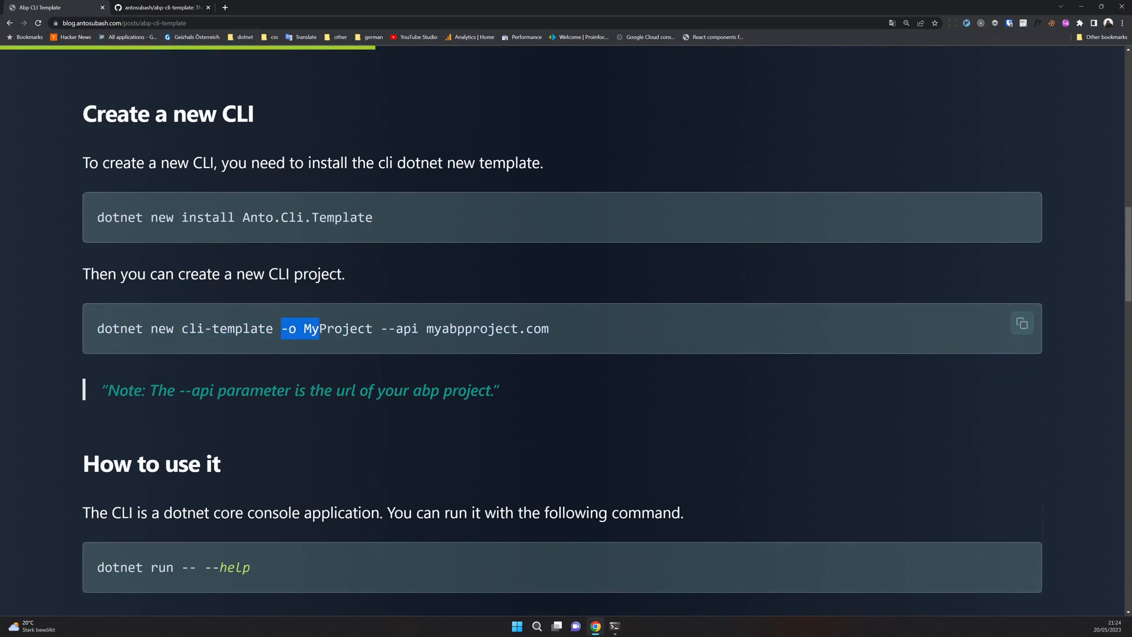